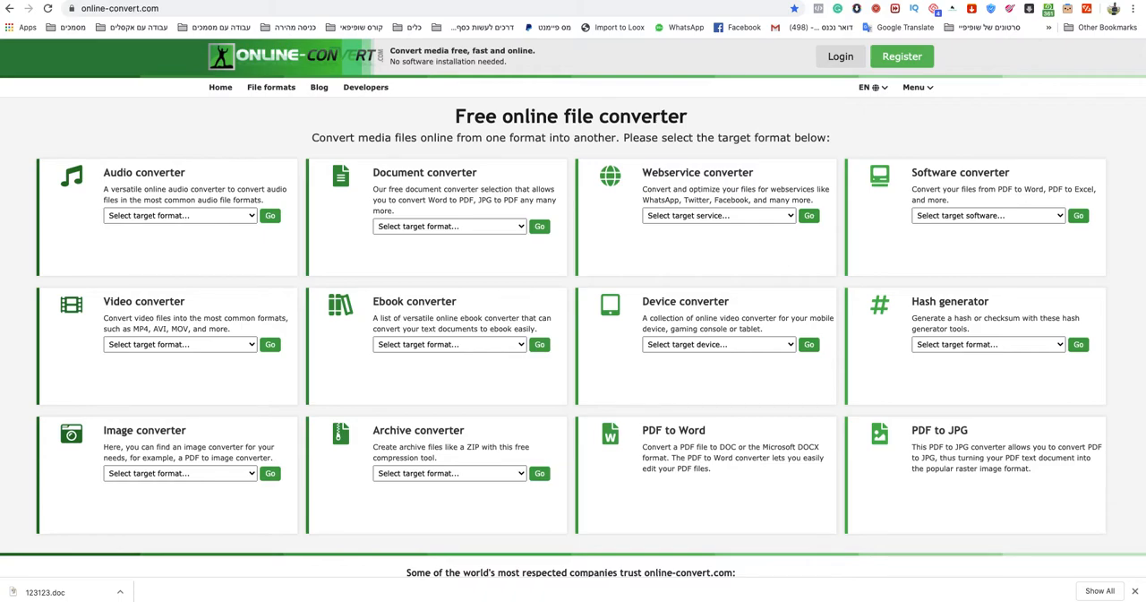
{"action": "mouse_move", "coordinate": [974, 474]}
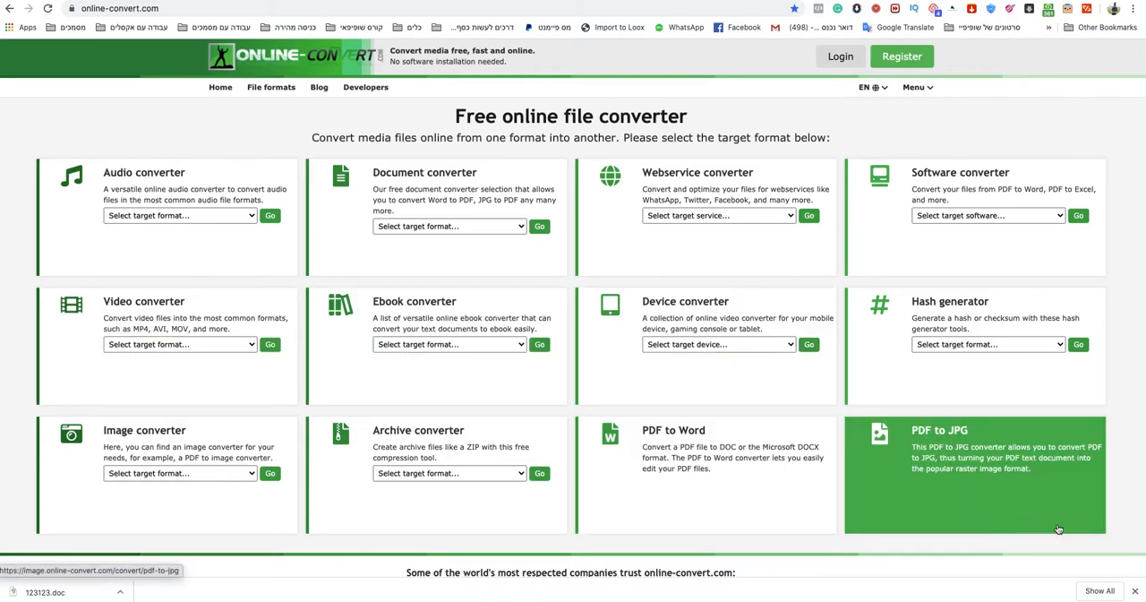
{"action": "mouse_move", "coordinate": [169, 89]}
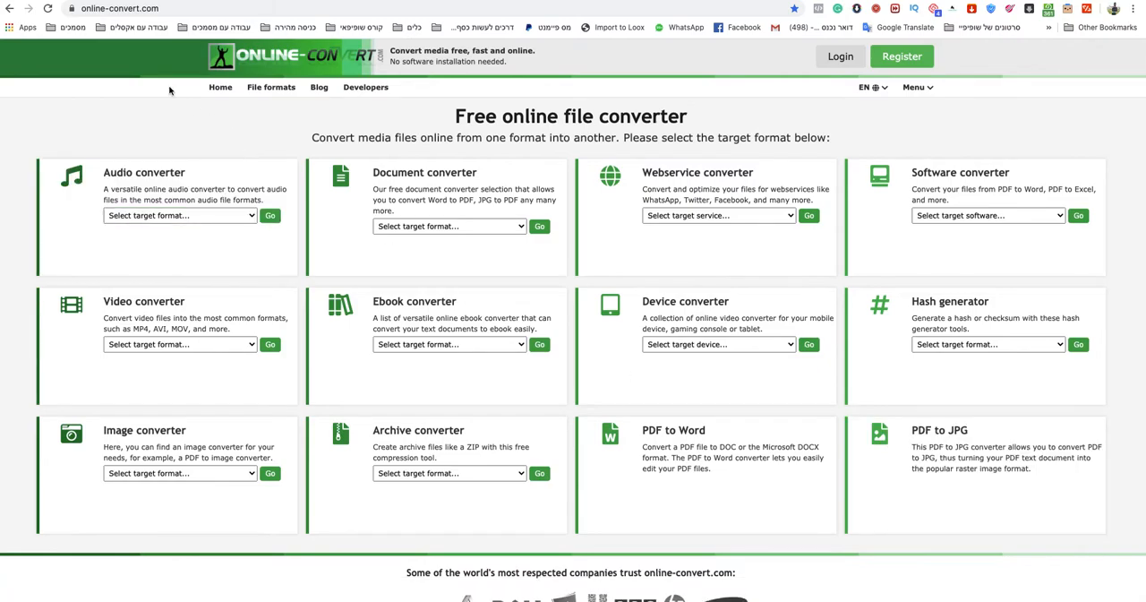
{"action": "mouse_move", "coordinate": [452, 94]}
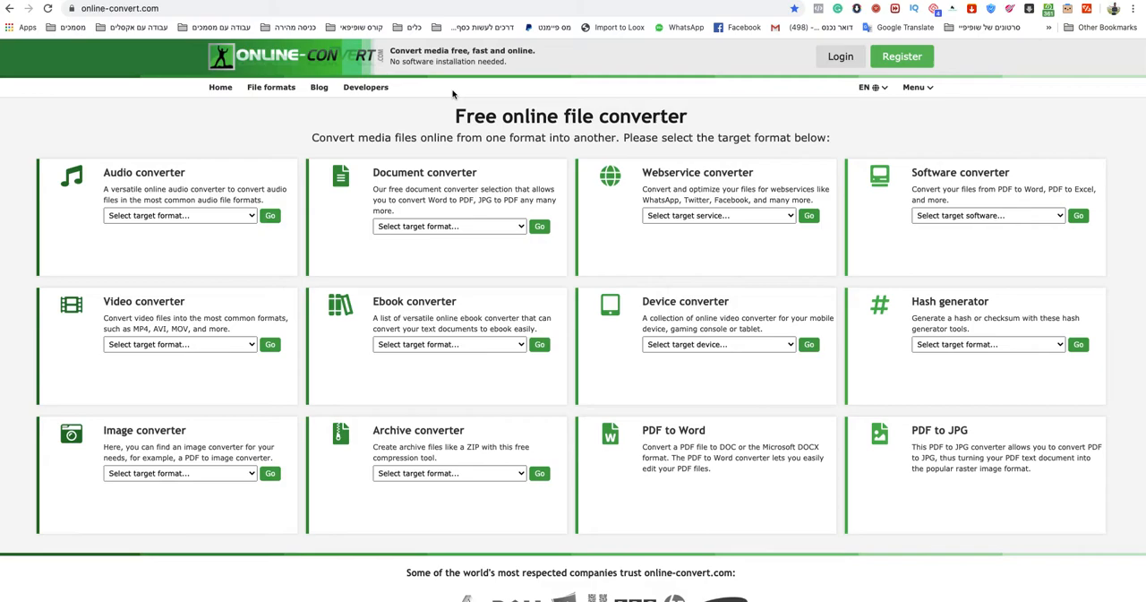
Choose 'Convert to PDF' in the Document converter and open the document-to-PDF page
{"action": "left_click_drag", "start_coordinate": [454, 115], "coordinate": [593, 116]}
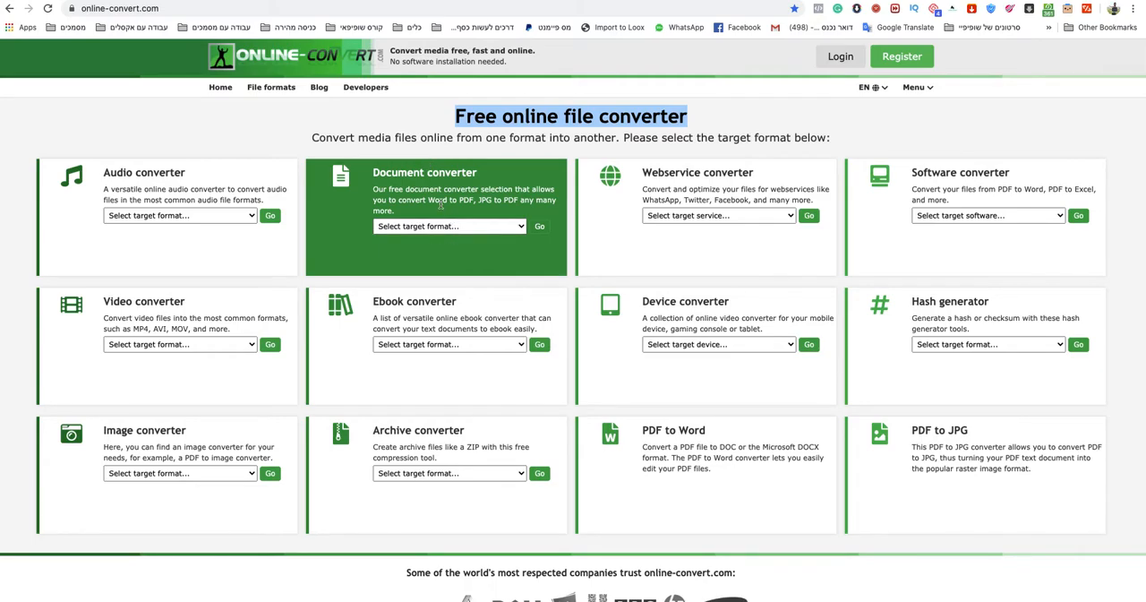
{"action": "left_click", "coordinate": [449, 225]}
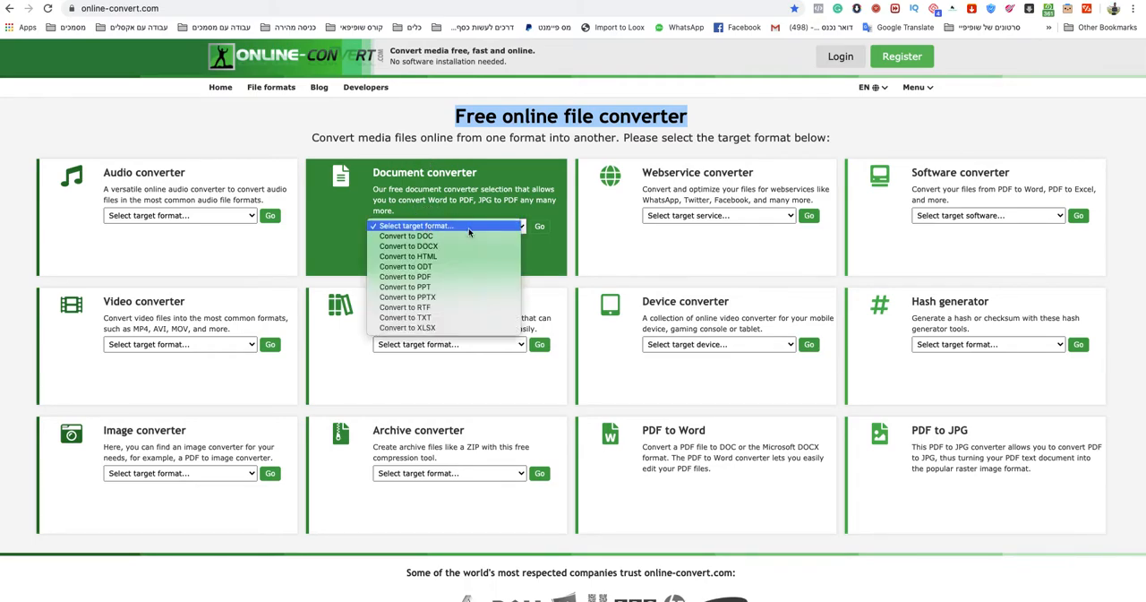
{"action": "mouse_move", "coordinate": [445, 287]}
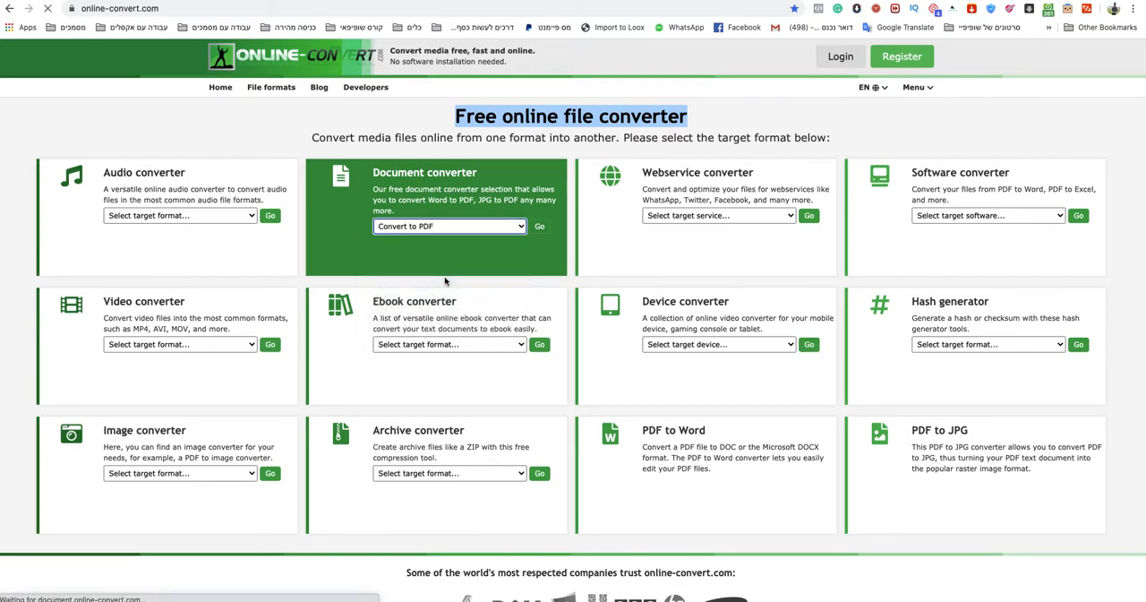
{"action": "left_click", "coordinate": [540, 226]}
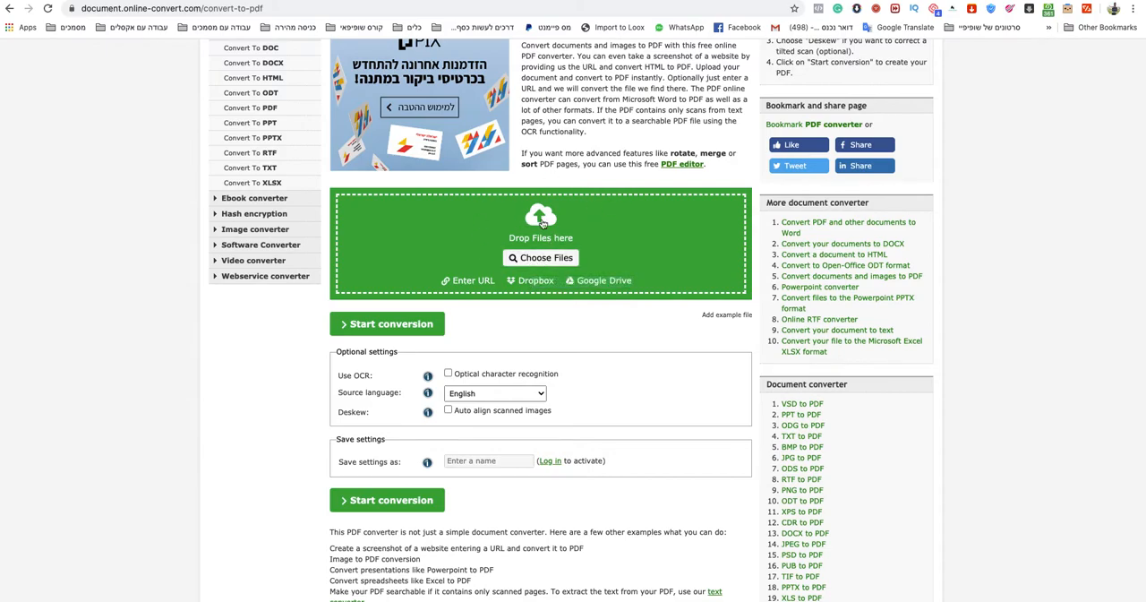
Upload 'html file.html' and start its conversion to PDF
{"action": "left_click", "coordinate": [540, 258]}
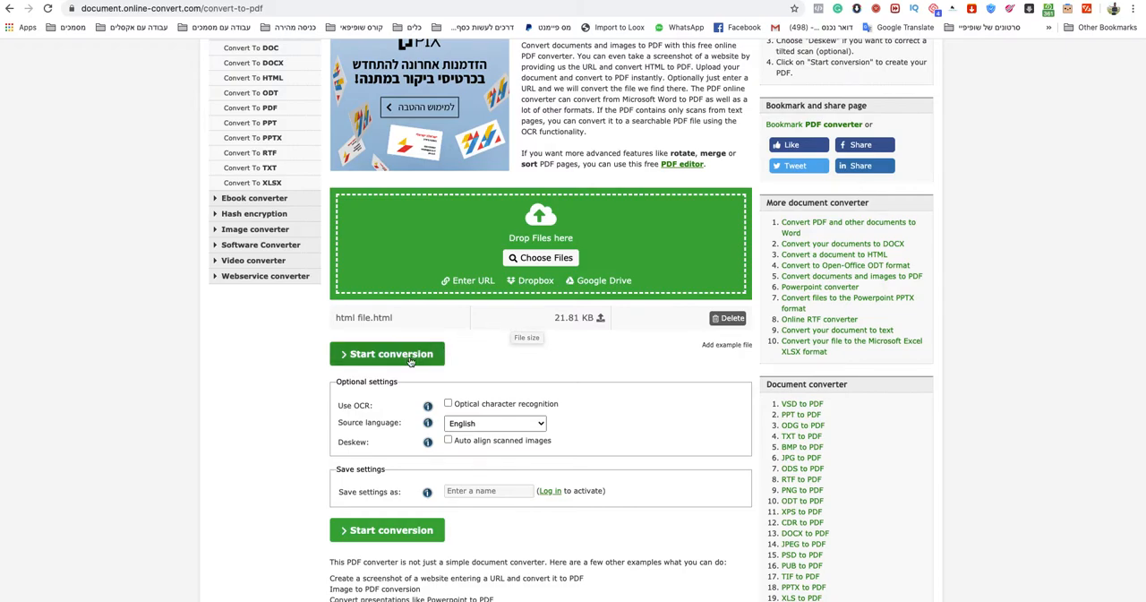
{"action": "left_click", "coordinate": [386, 353]}
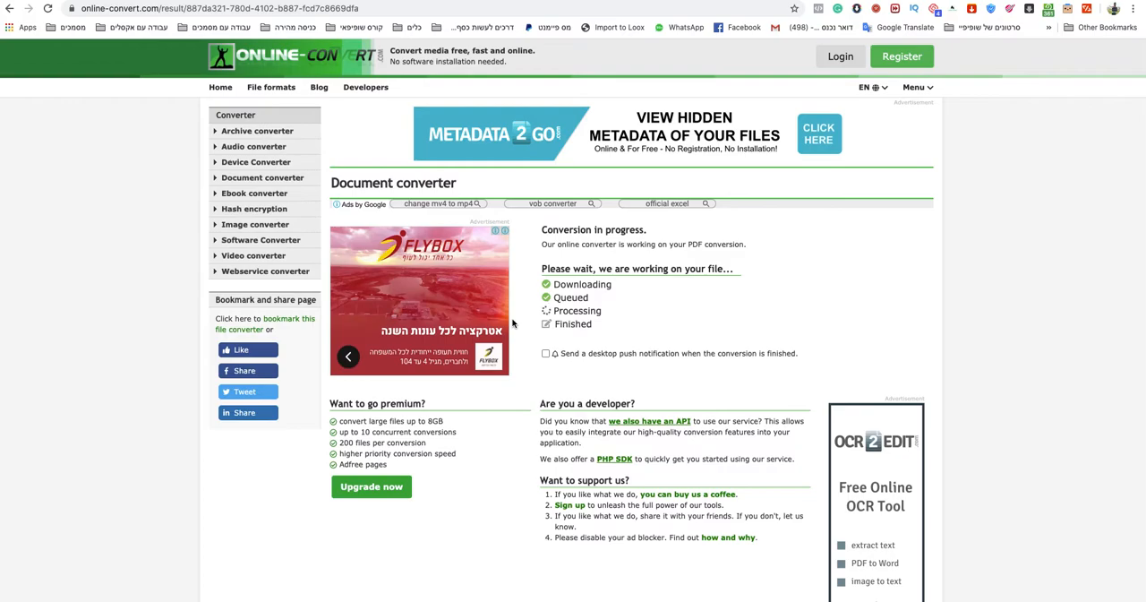
{"action": "mouse_move", "coordinate": [525, 323]}
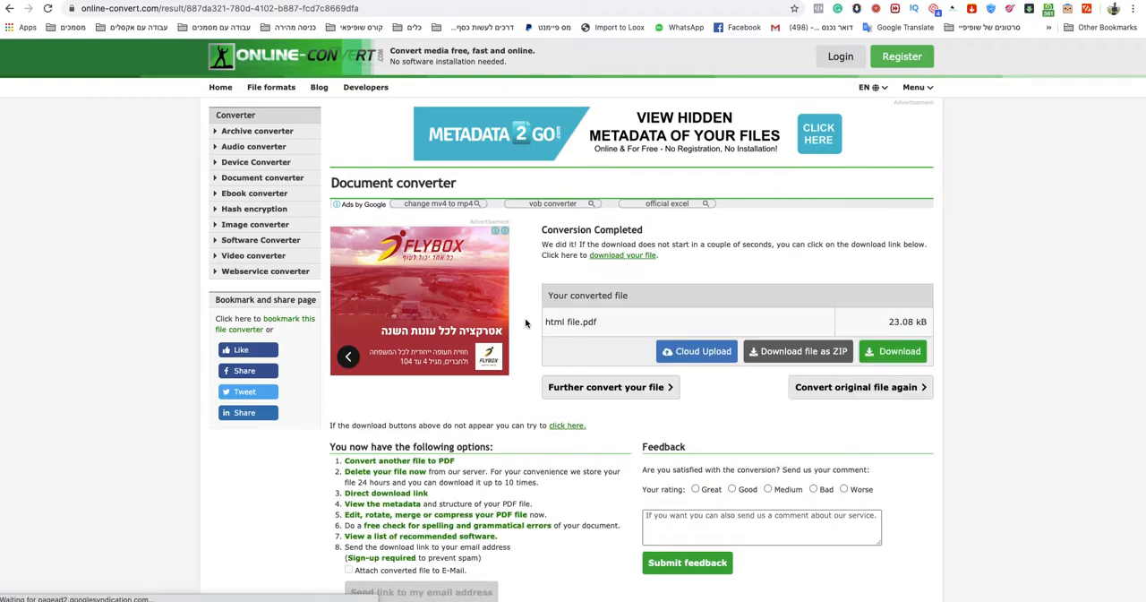
Download the converted PDF to the Desktop as 123123.pdf and right-click it in Finder
{"action": "left_click", "coordinate": [898, 352]}
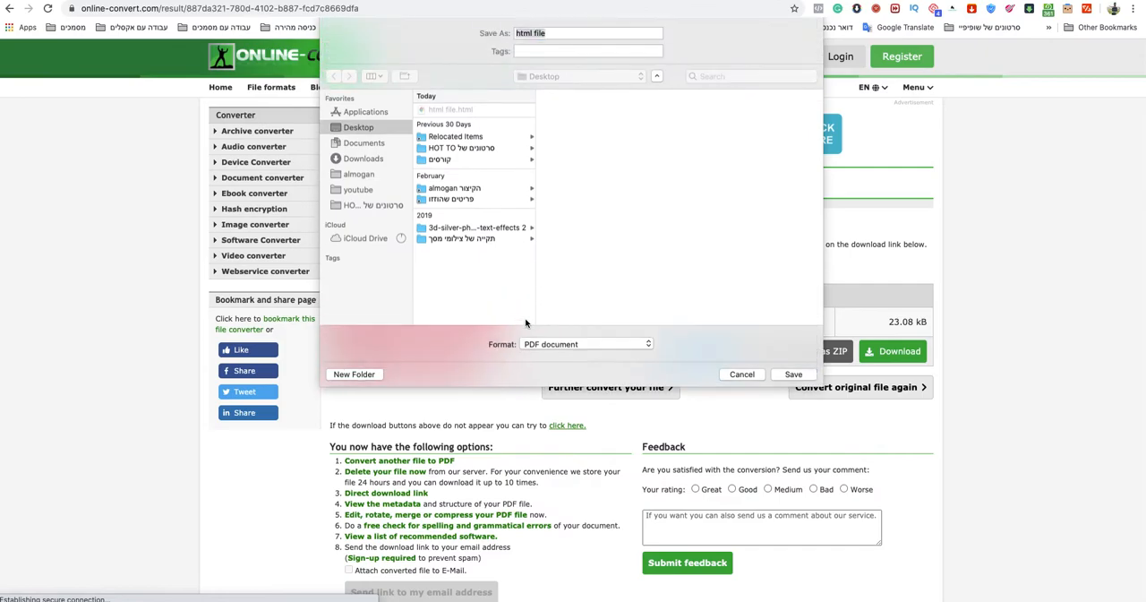
{"action": "type", "text": "1231"}
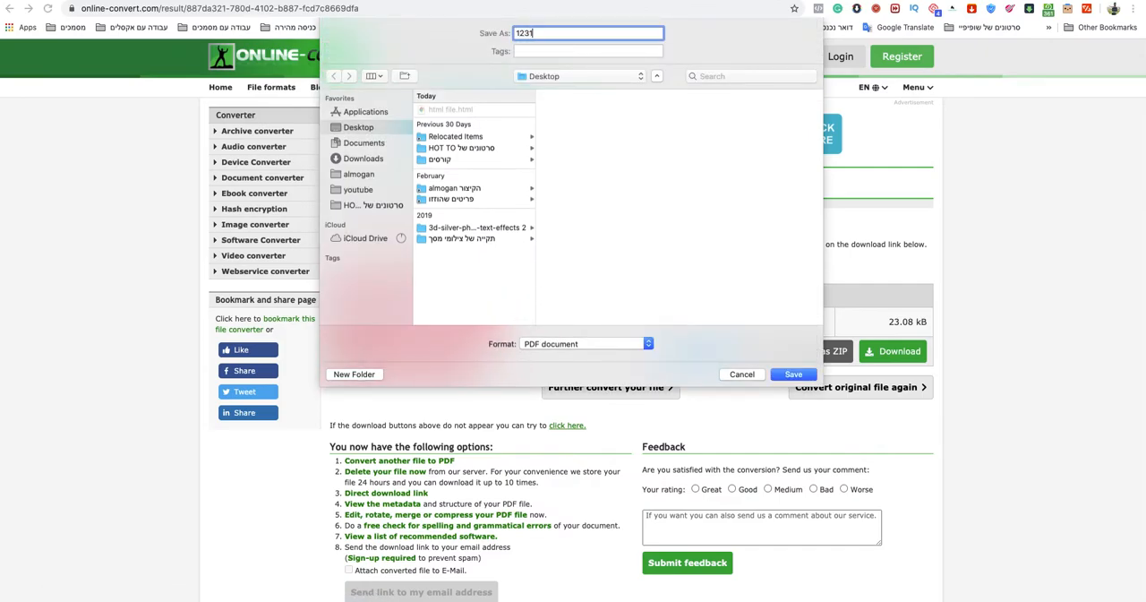
{"action": "left_click", "coordinate": [791, 374]}
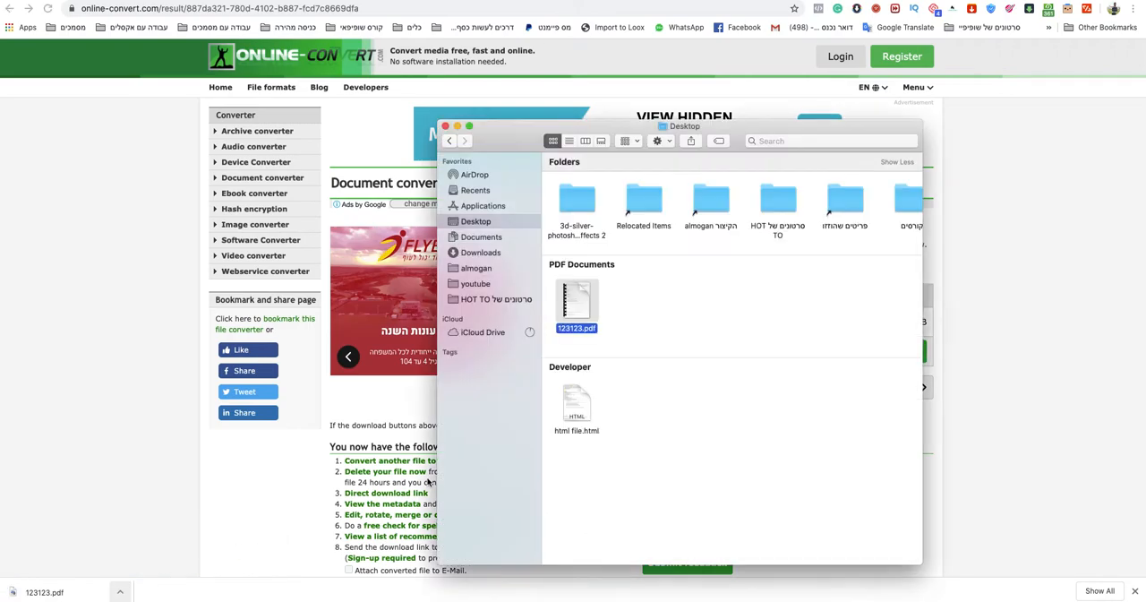
{"action": "right_click", "coordinate": [577, 309]}
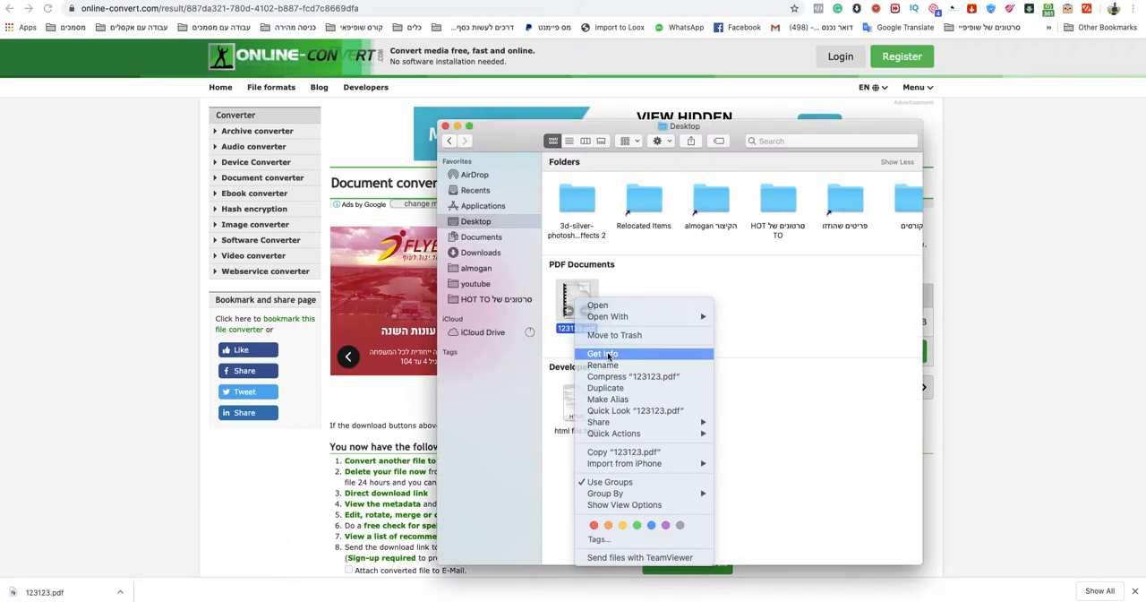